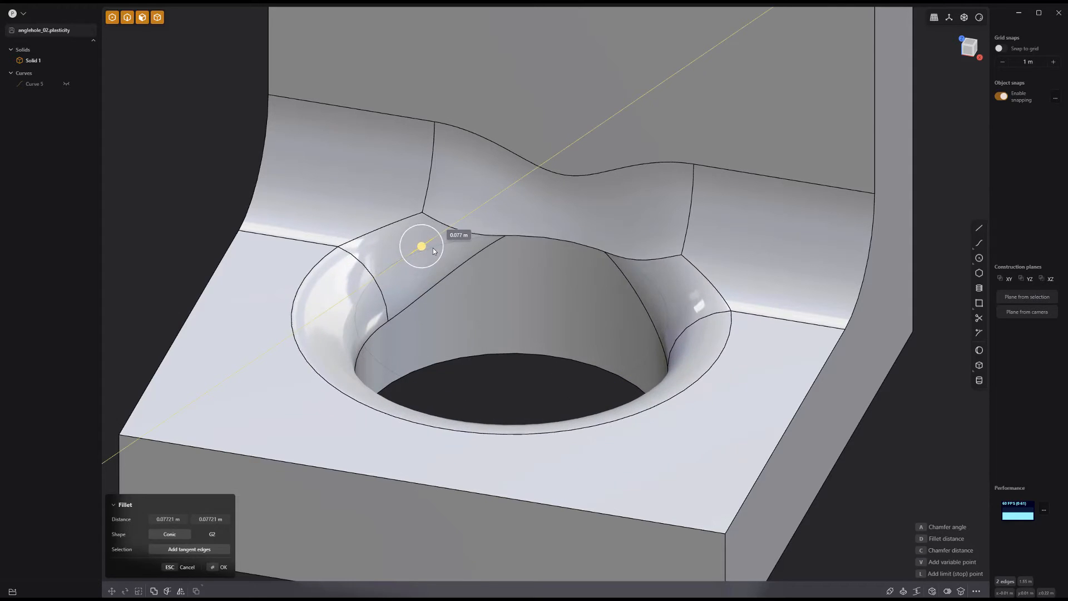
# Apply a 0.077 m fillet to the hole's rim edges
pyautogui.click(222, 566)
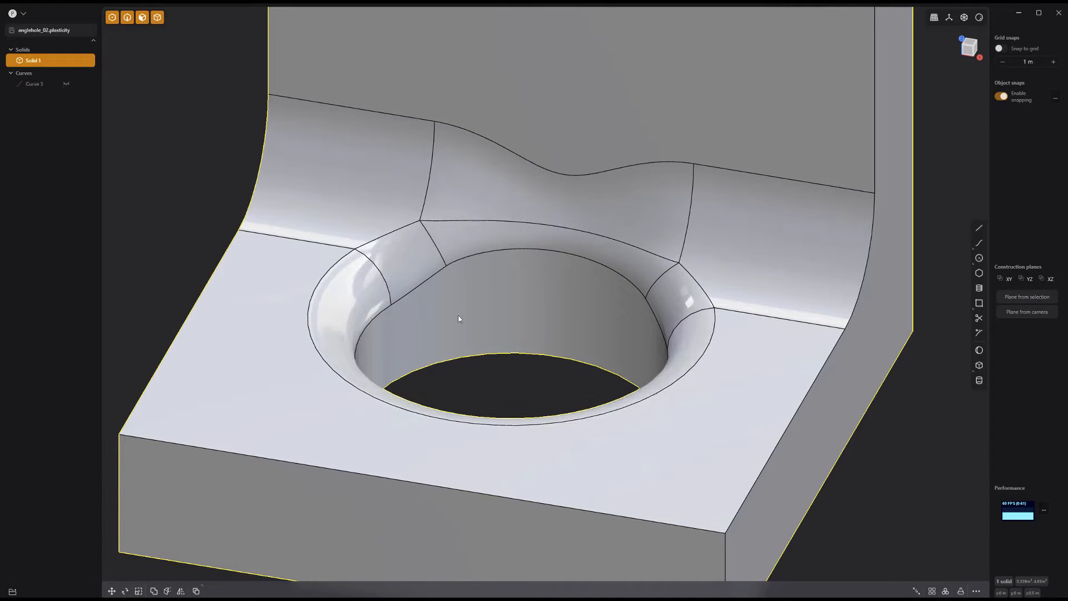
pyautogui.press('Ctrl+r')
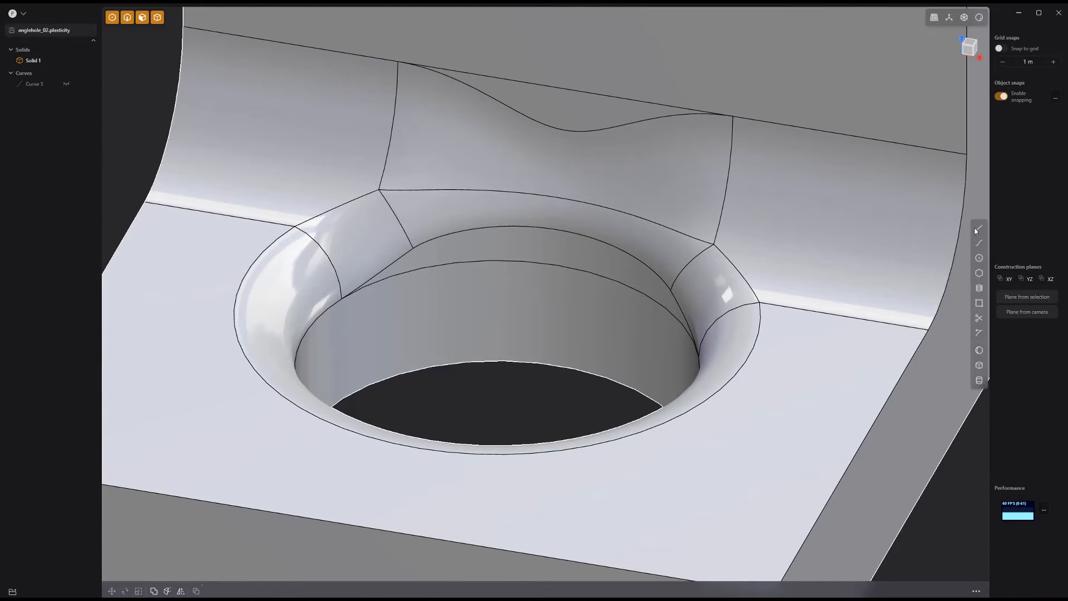
# Draw a line across a fillet transition face and imprint it with method Normal
pyautogui.click(979, 227)
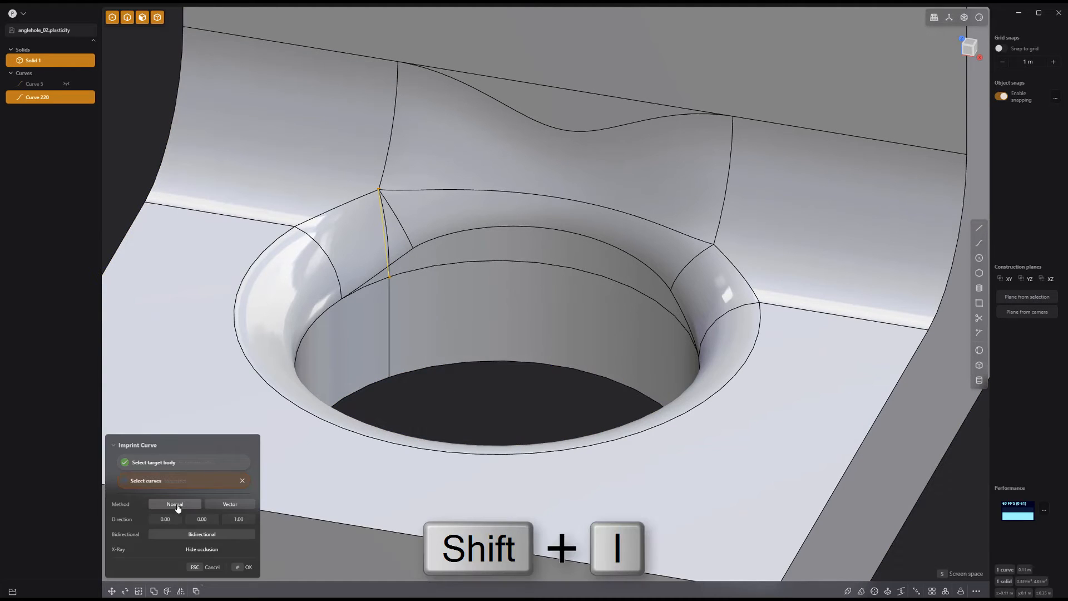
pyautogui.click(248, 566)
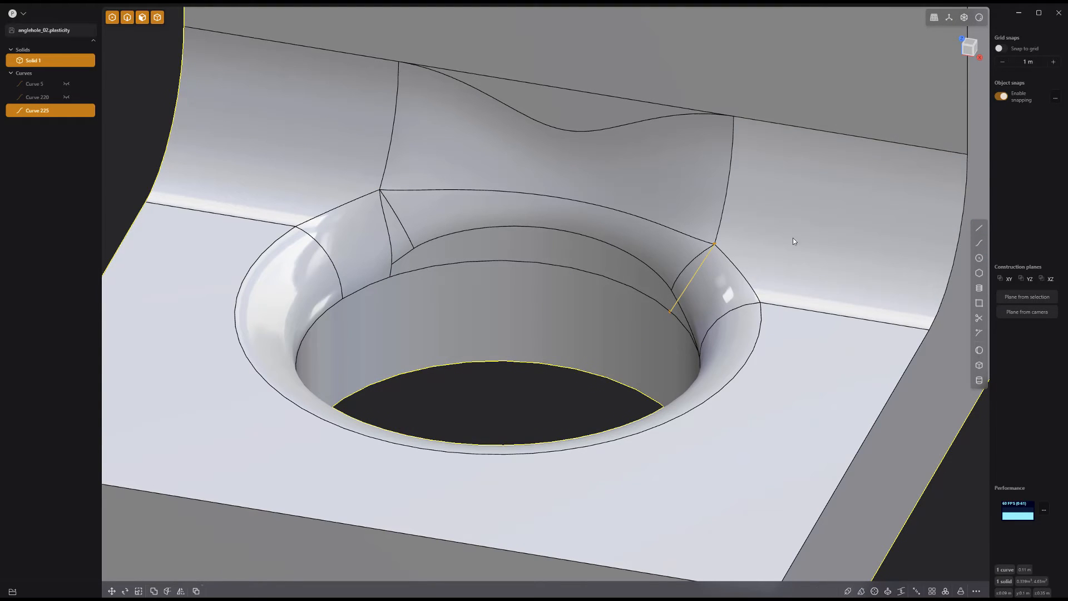
# Delete the split transition faces and patch the hole with Smooth fill
pyautogui.press('shift+x')
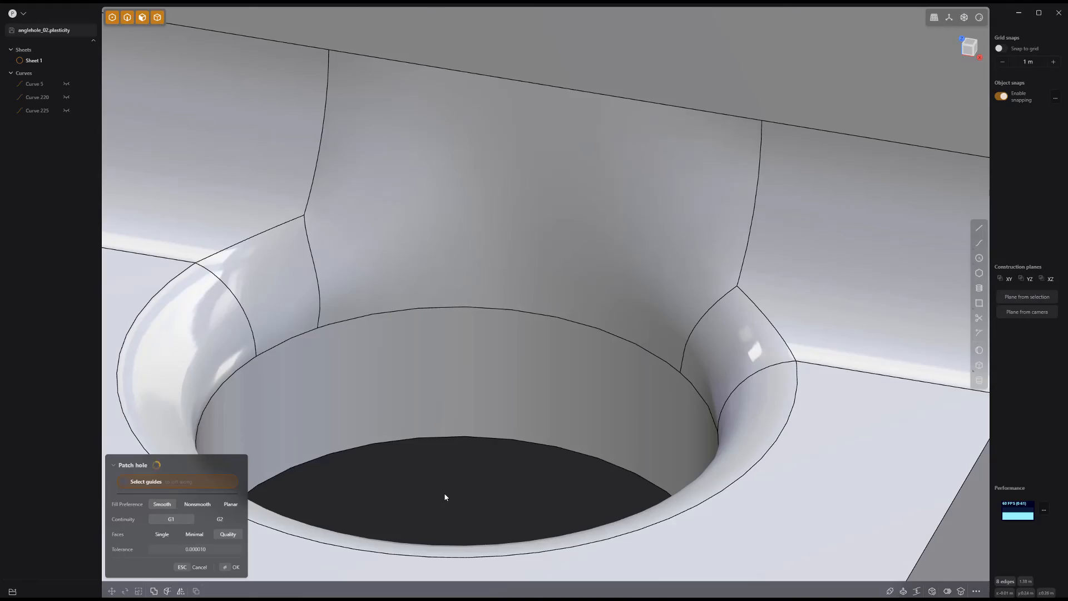
pyautogui.click(236, 567)
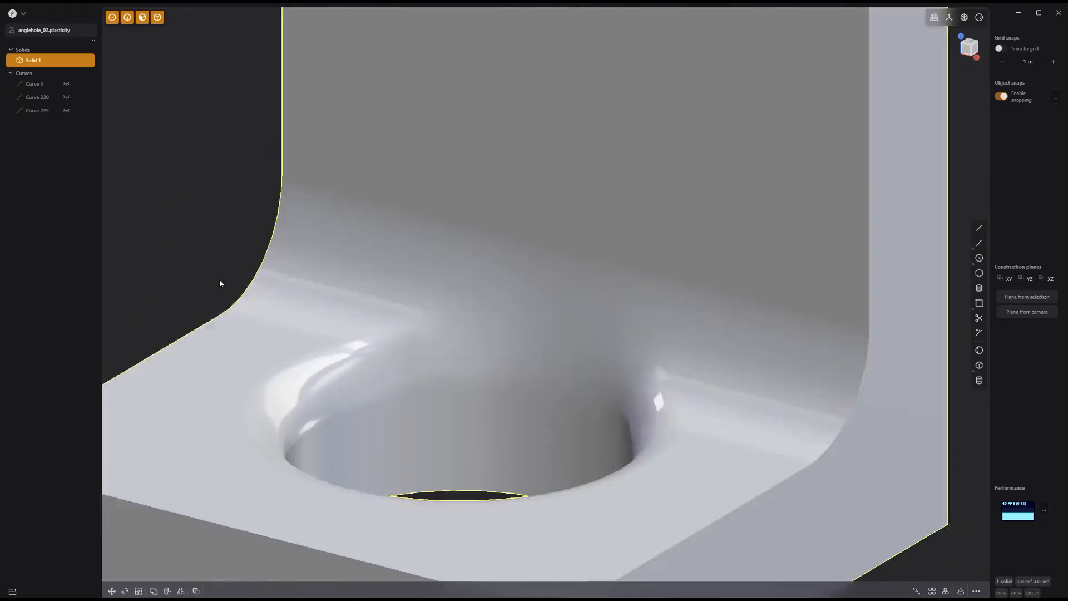